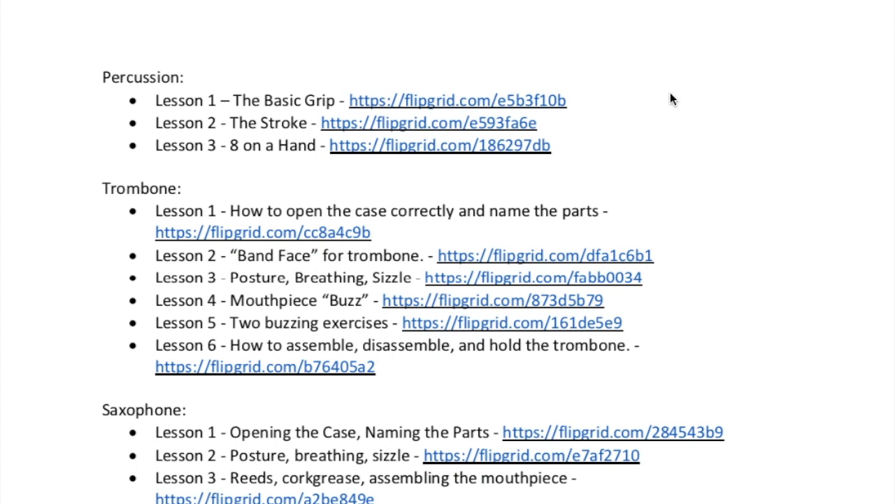
Scroll past the percussion, trombone and saxophone sections to the Trumpet lesson links.
scroll("down", 3)
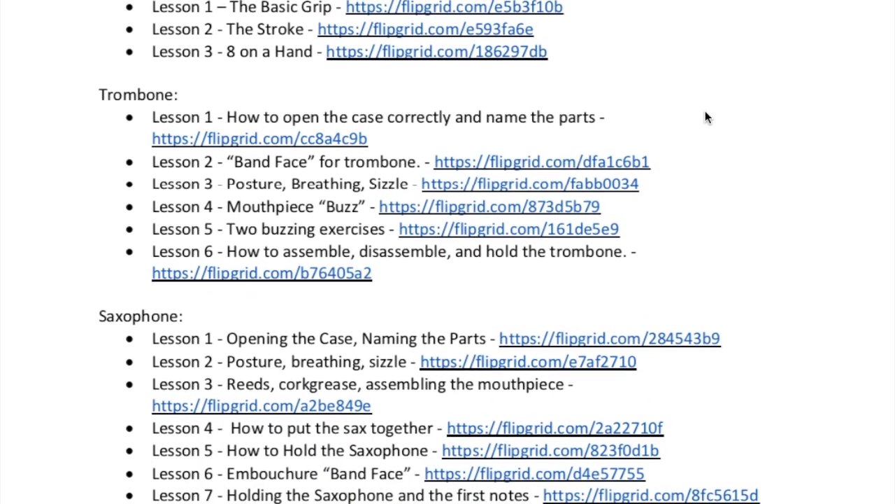
scroll("down", 3)
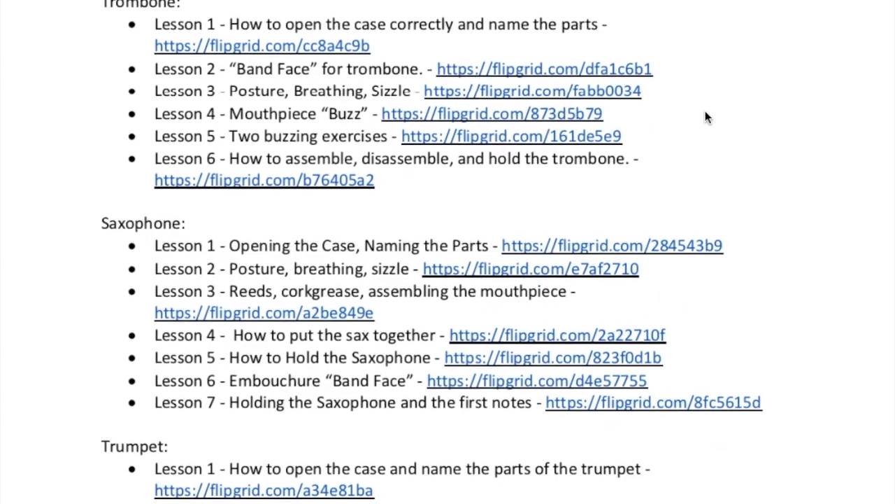
scroll("down", 3)
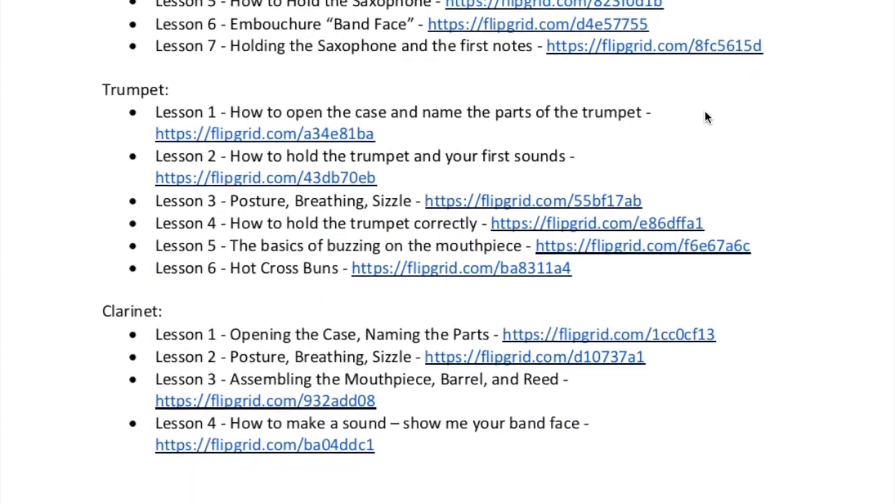
scroll("down", 3)
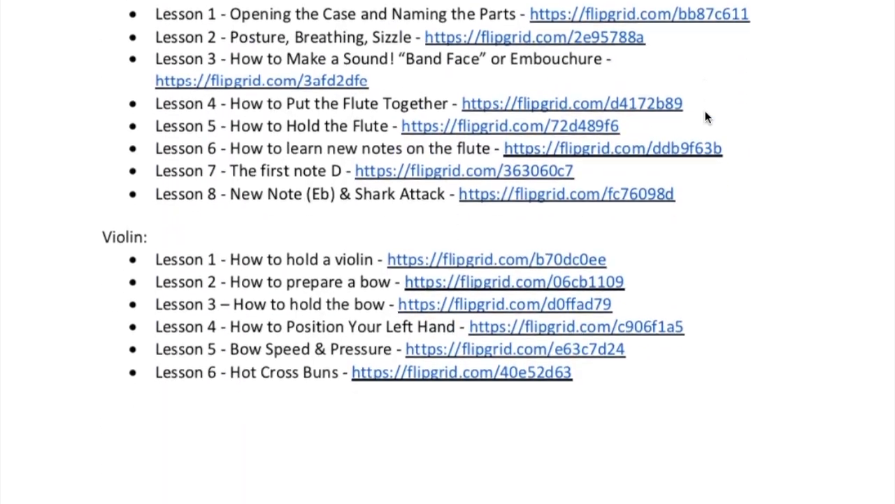
scroll("down", 3)
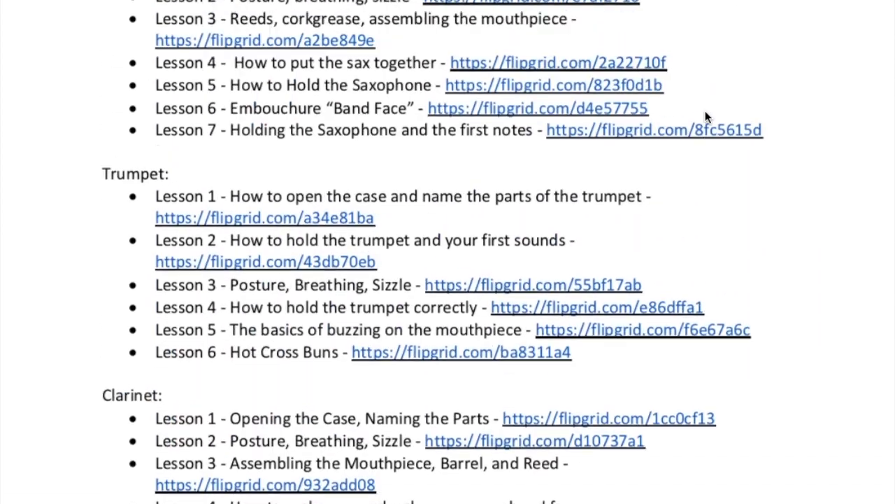
scroll("up", 3)
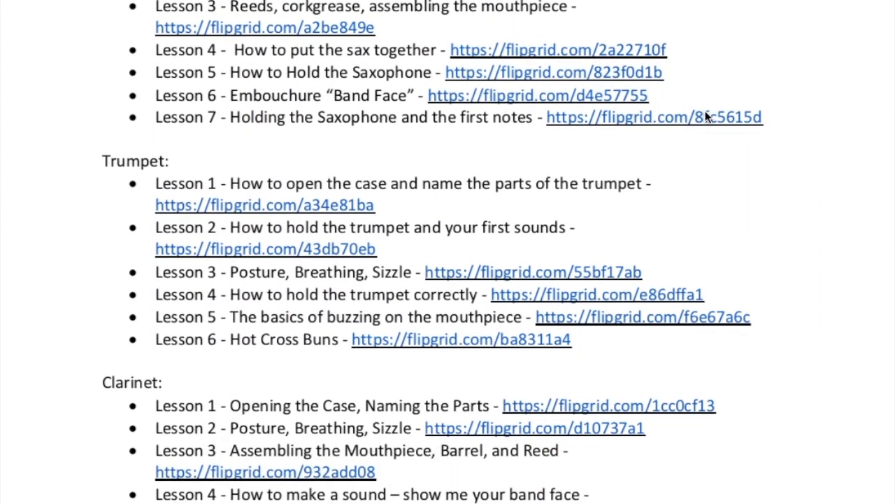
scroll("down", 3)
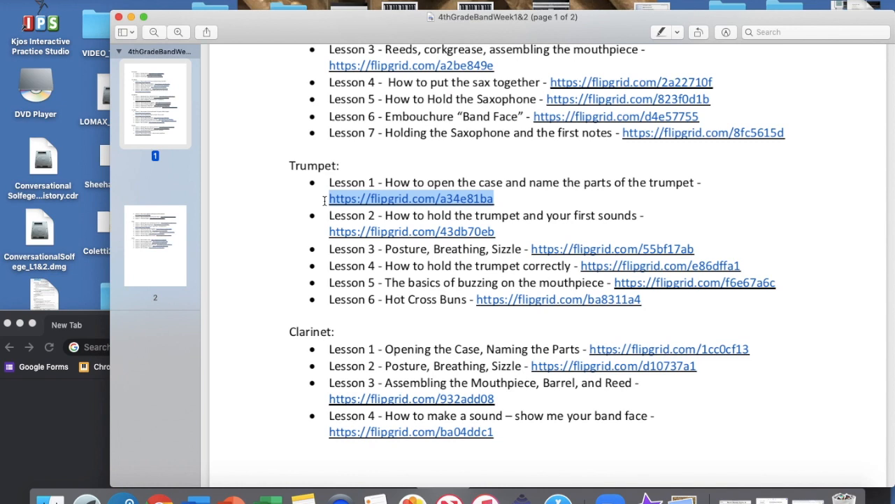
mouse_move(76, 391)
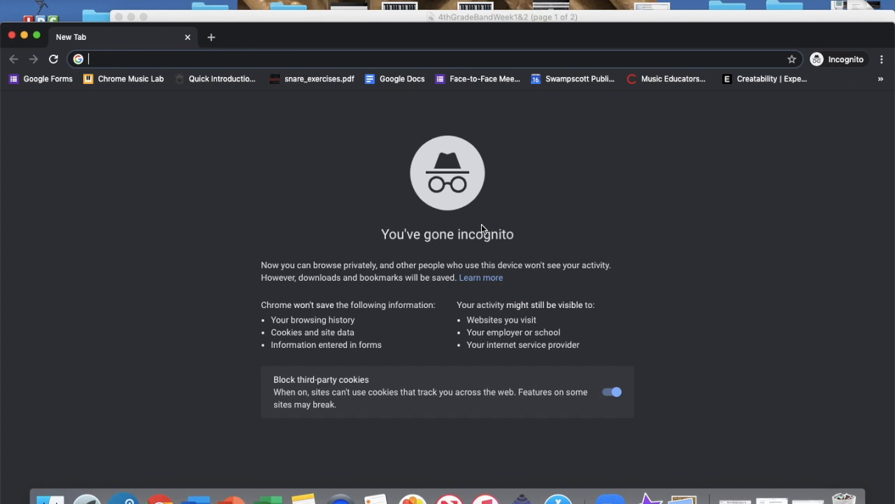
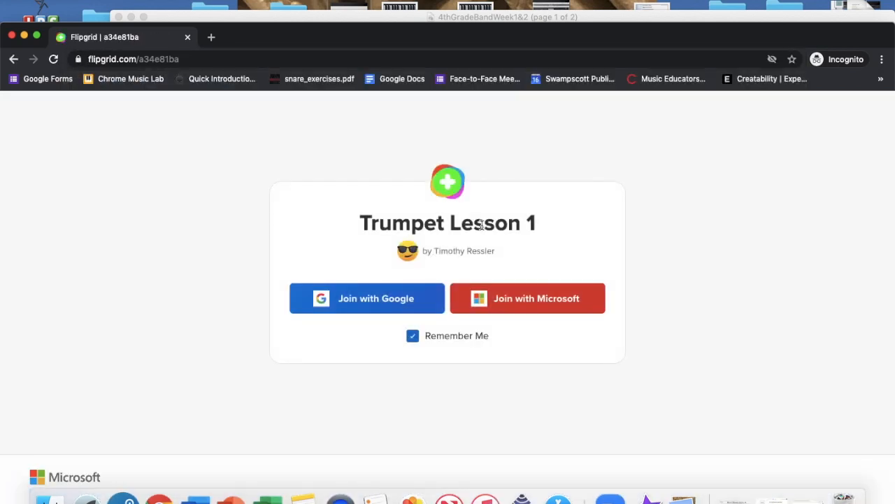
mouse_move(601, 219)
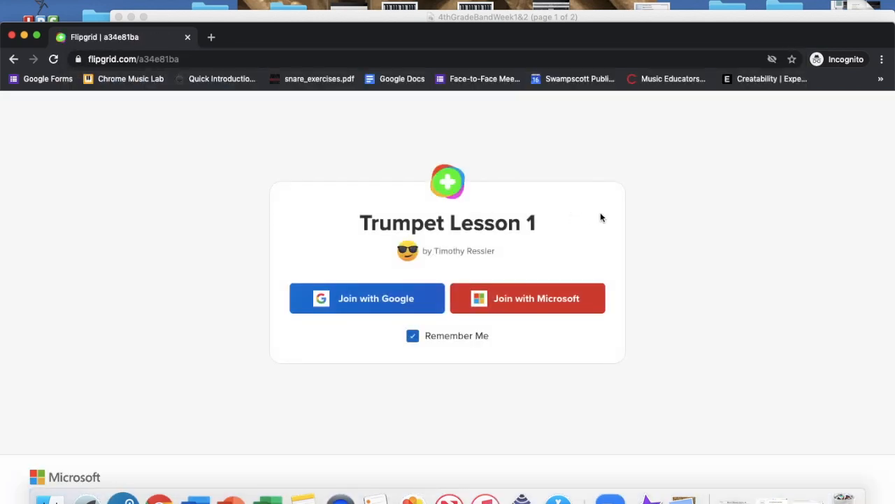
mouse_move(349, 305)
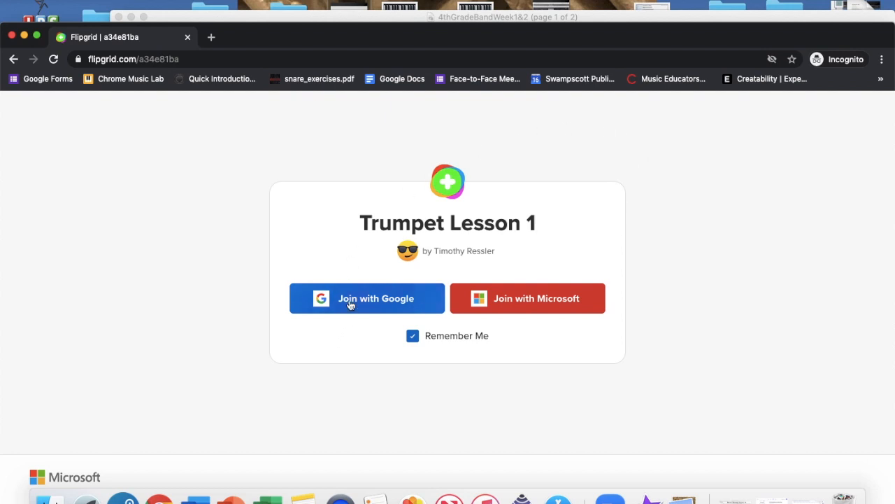
mouse_move(349, 302)
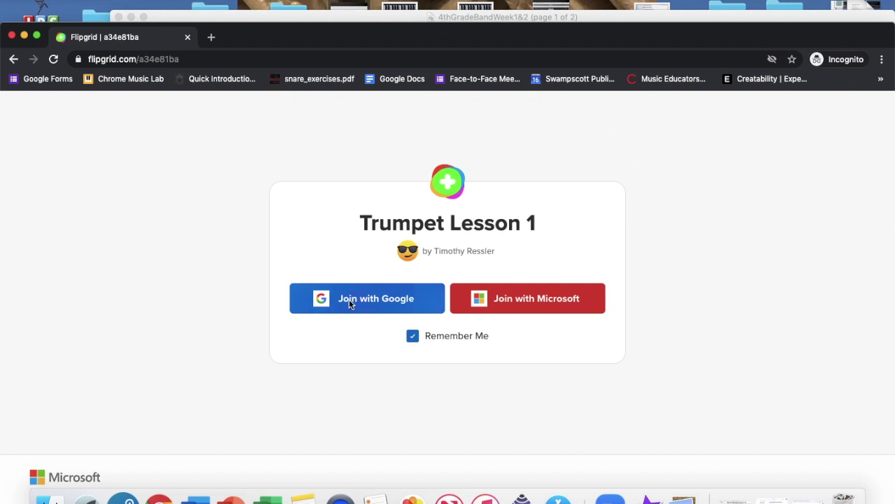
left_click(366, 298)
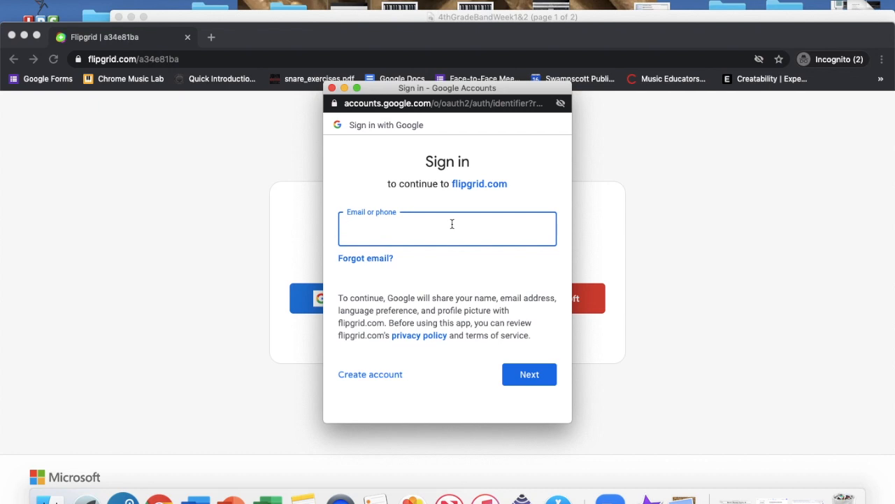
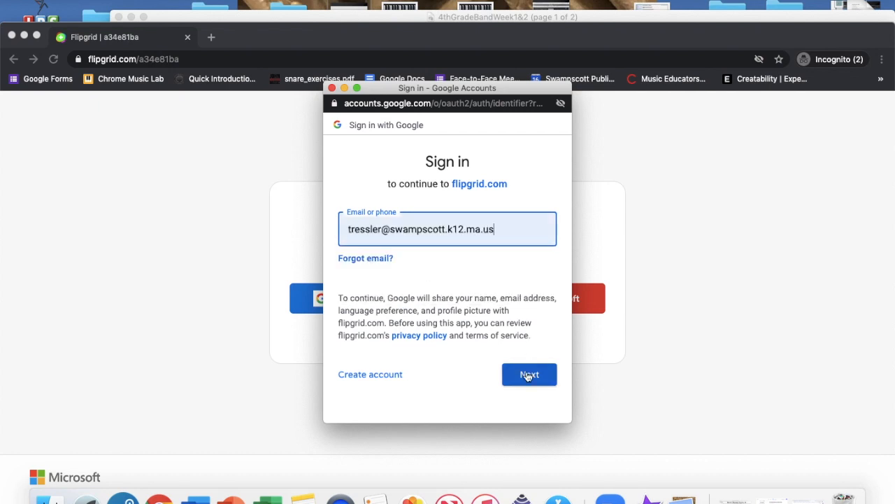
left_click(529, 375)
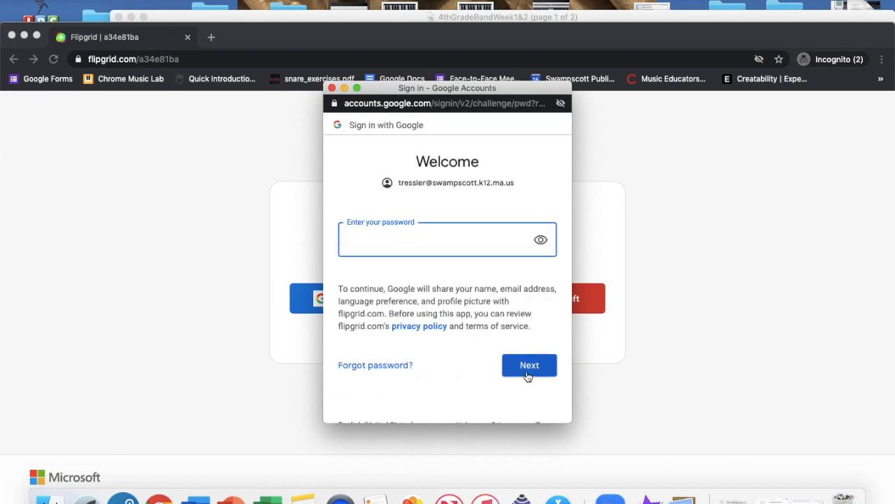
type("•")
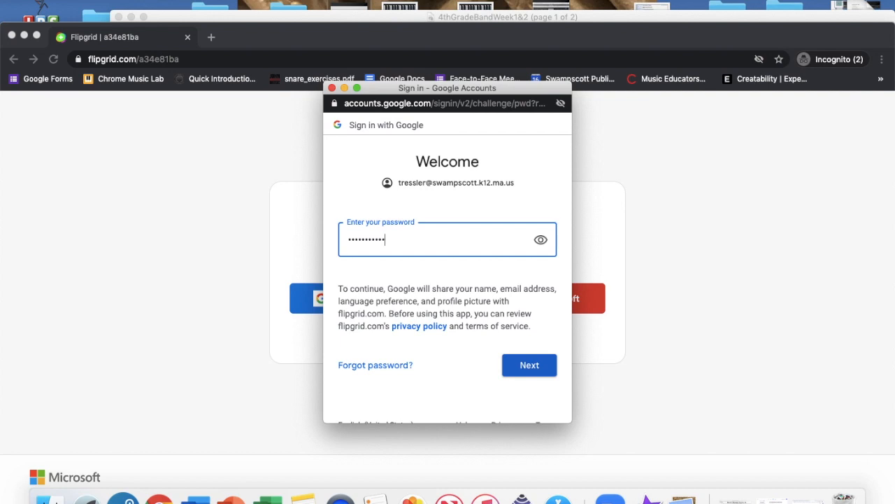
left_click(529, 364)
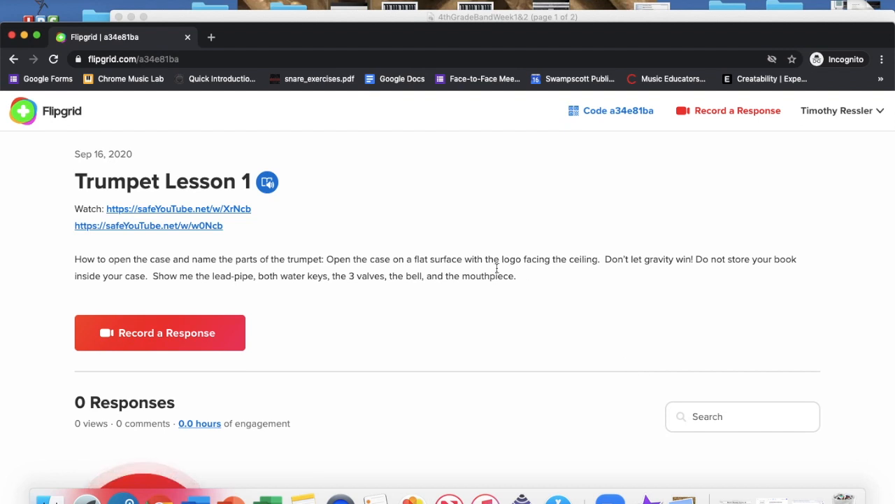
Follow the first safeYouTube Watch link to Beginner Trumpet Lesson 1 – Opening the Case.
scroll("down", 3)
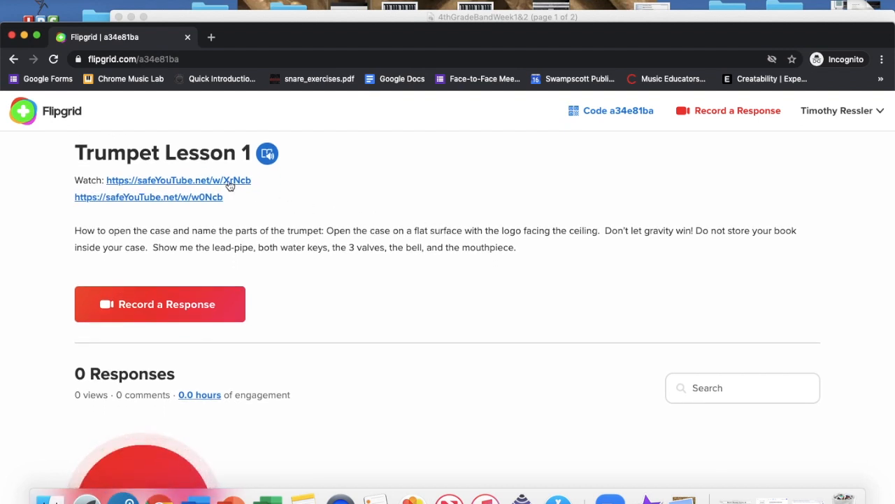
mouse_move(277, 242)
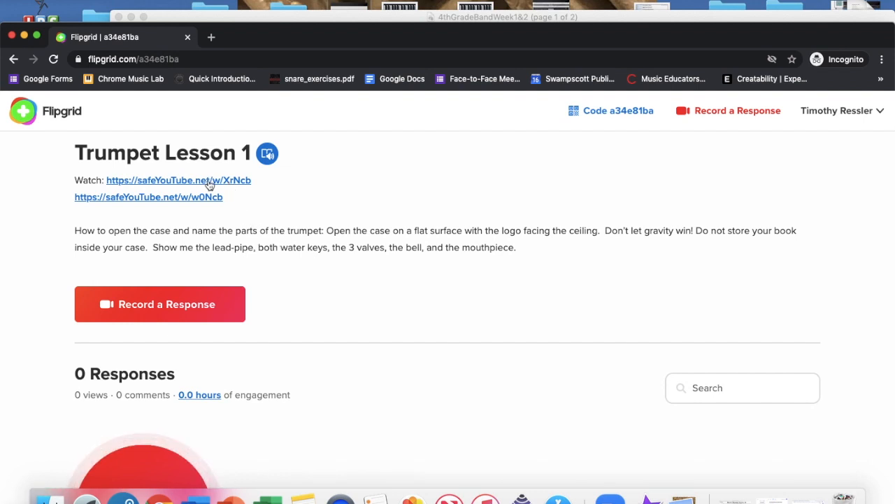
left_click(178, 179)
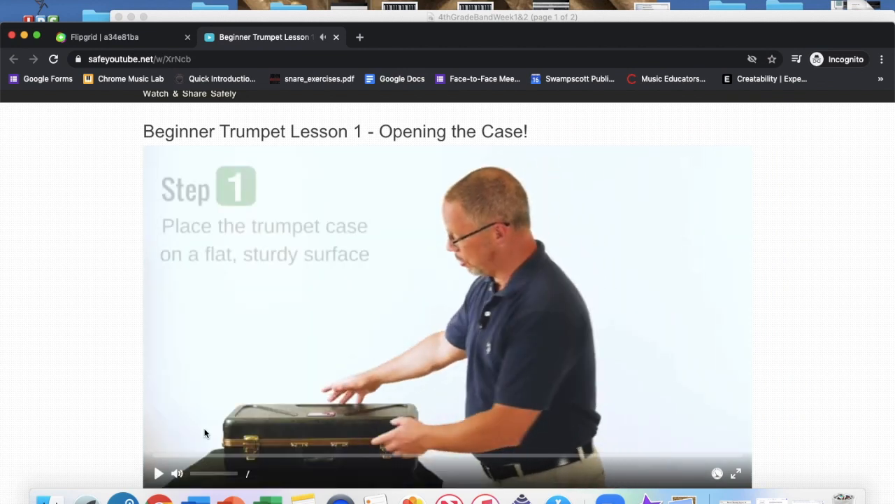
Play the Opening the Case video, then close its tab to return to the Flipgrid topic.
left_click(160, 473)
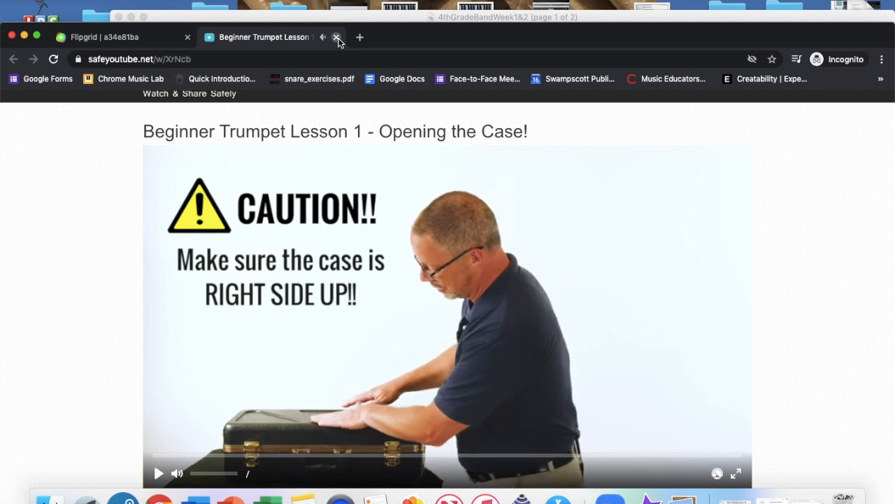
left_click(339, 36)
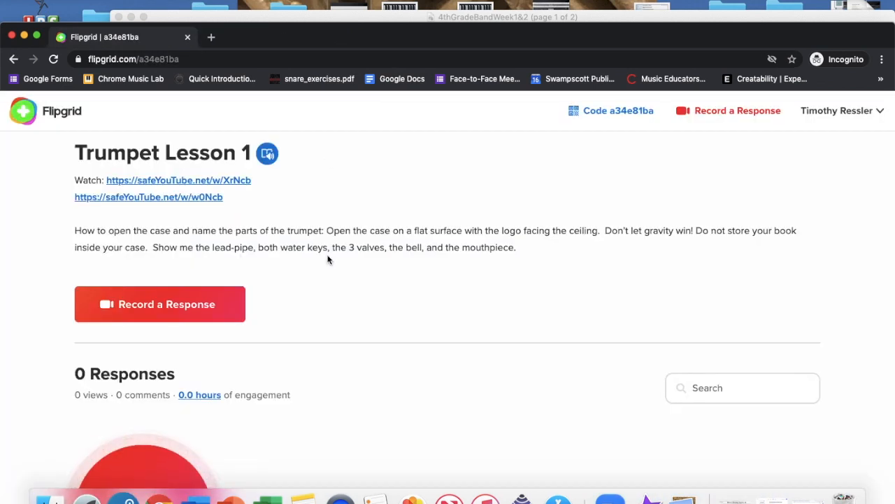
mouse_move(380, 259)
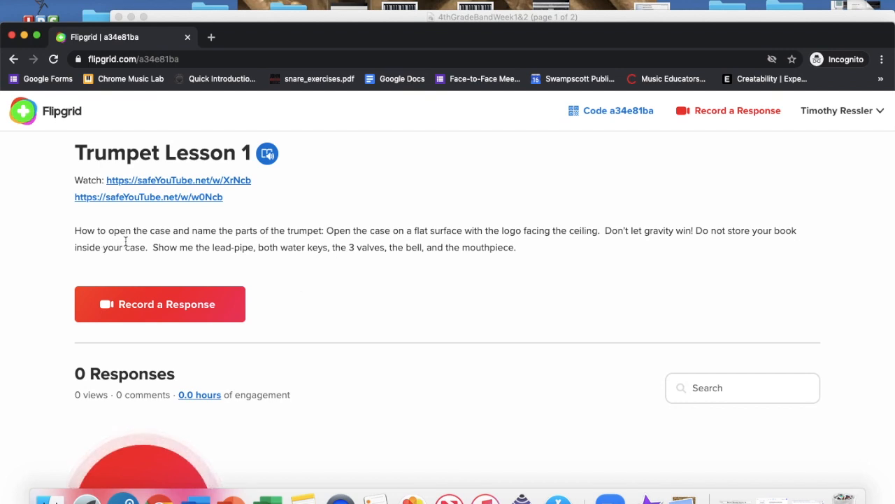
mouse_move(212, 232)
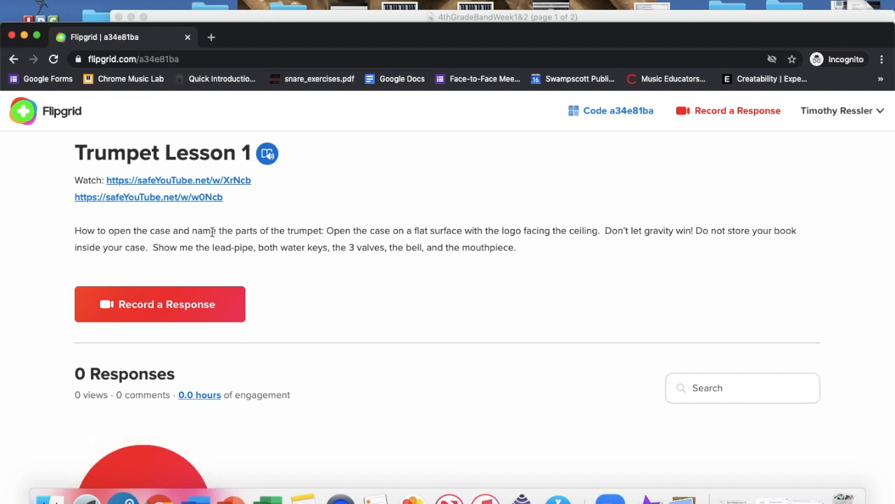